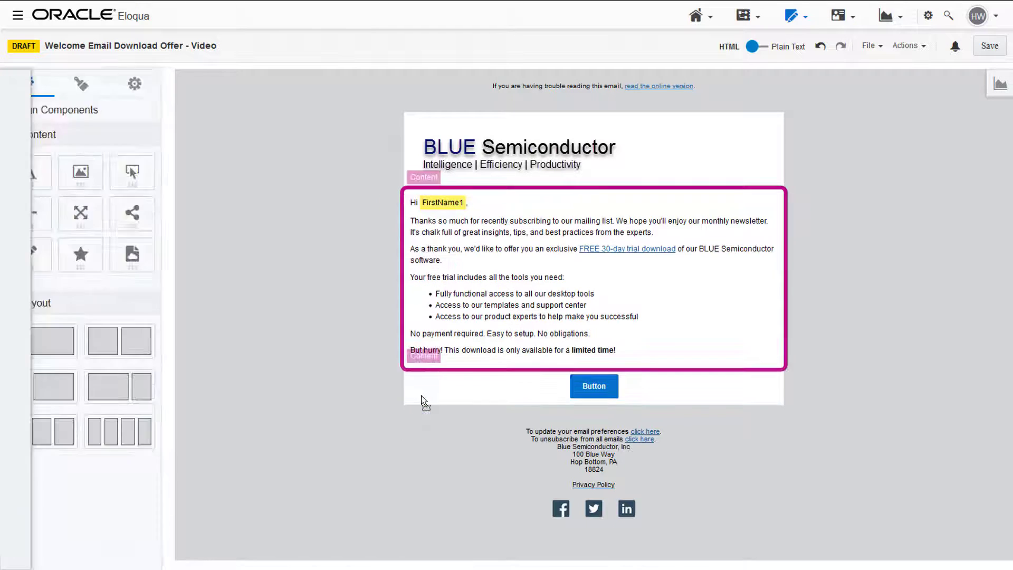
Review the new button's General Properties, Hyperlink, Padding and Border defaults, then return to components.
{"action": "left_click", "coordinate": [593, 387]}
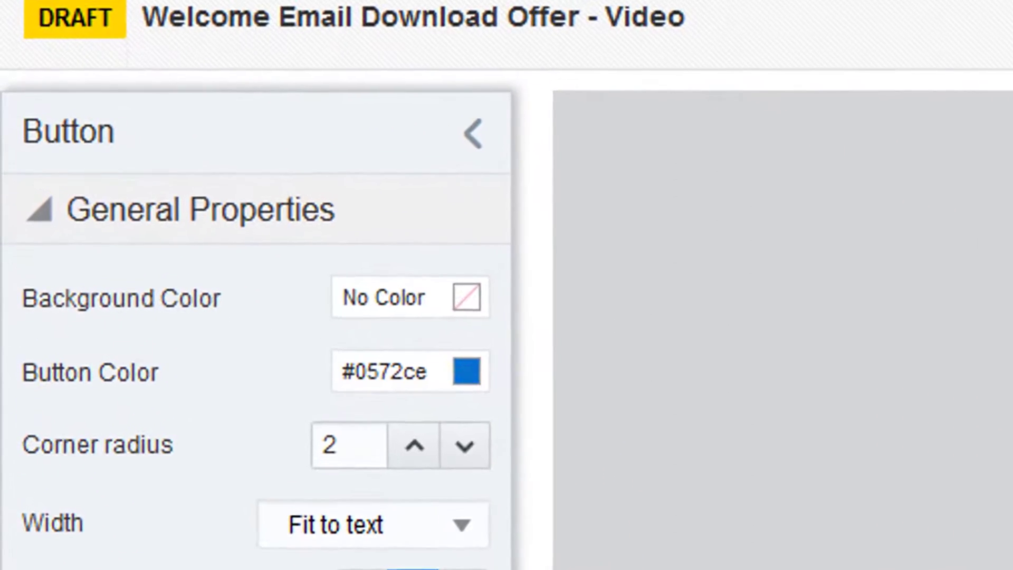
{"action": "scroll", "scroll_direction": "down", "scroll_amount": 3}
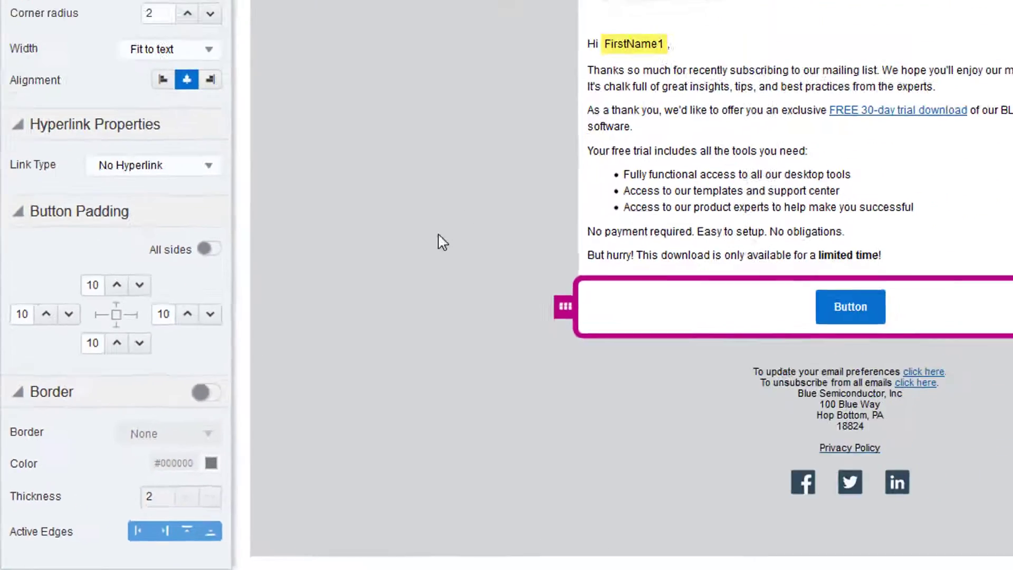
{"action": "left_click", "coordinate": [147, 157]}
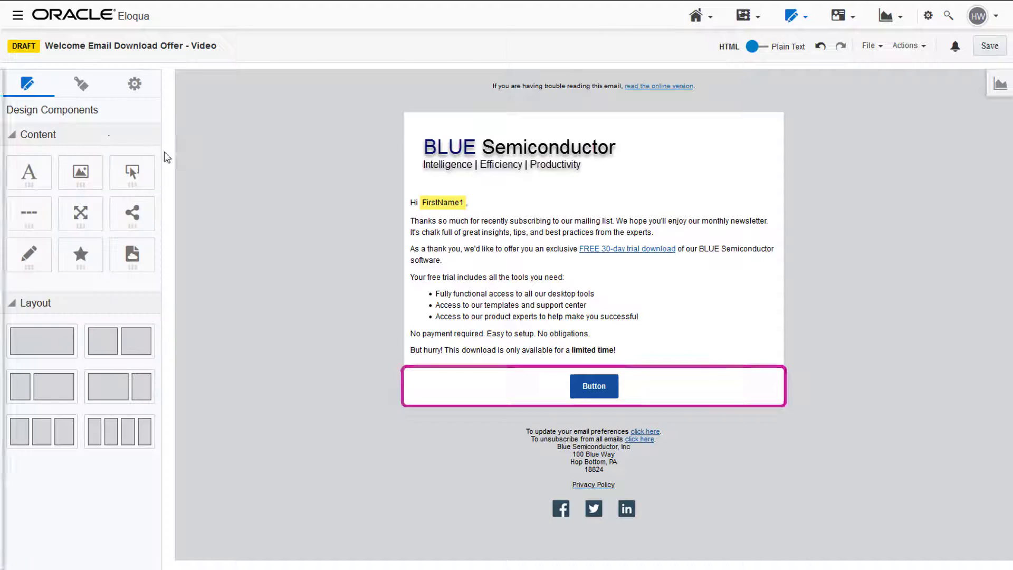
Show the Email Style panel with background, text and hyperlink defaults.
{"action": "left_click", "coordinate": [80, 83]}
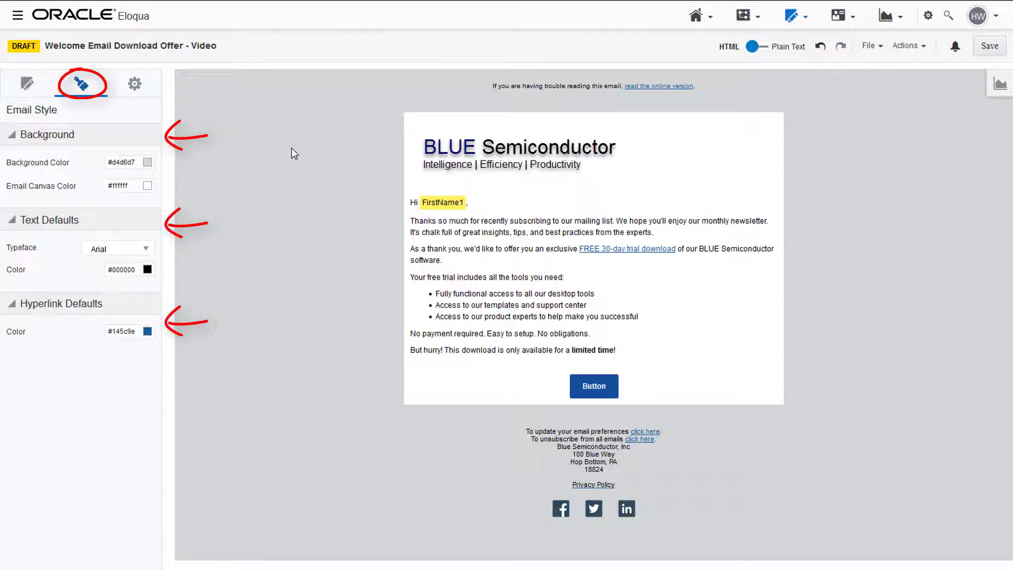
Show the Email Settings panel with group, subject line, sender details and encoding.
{"action": "left_click", "coordinate": [134, 82]}
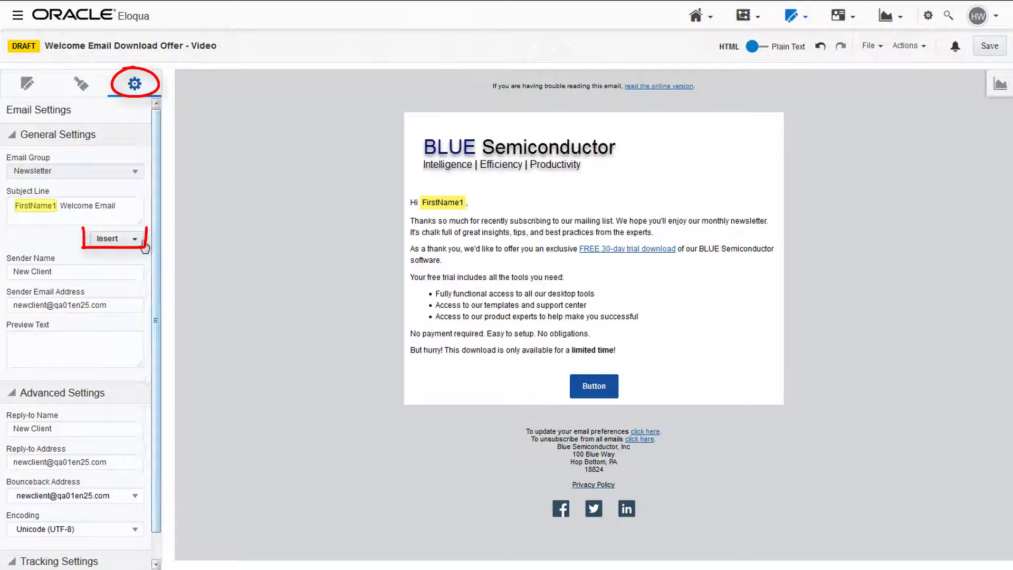
Begin the Preview Text under General Settings, typing "Thanks for su".
{"action": "left_click", "coordinate": [133, 239]}
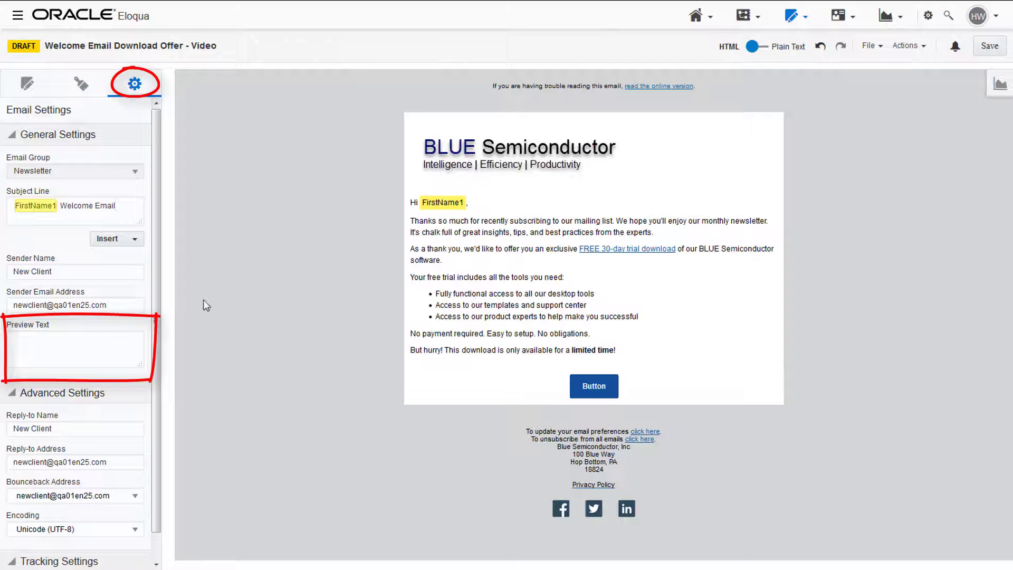
{"action": "type", "text": "Thanks for su"}
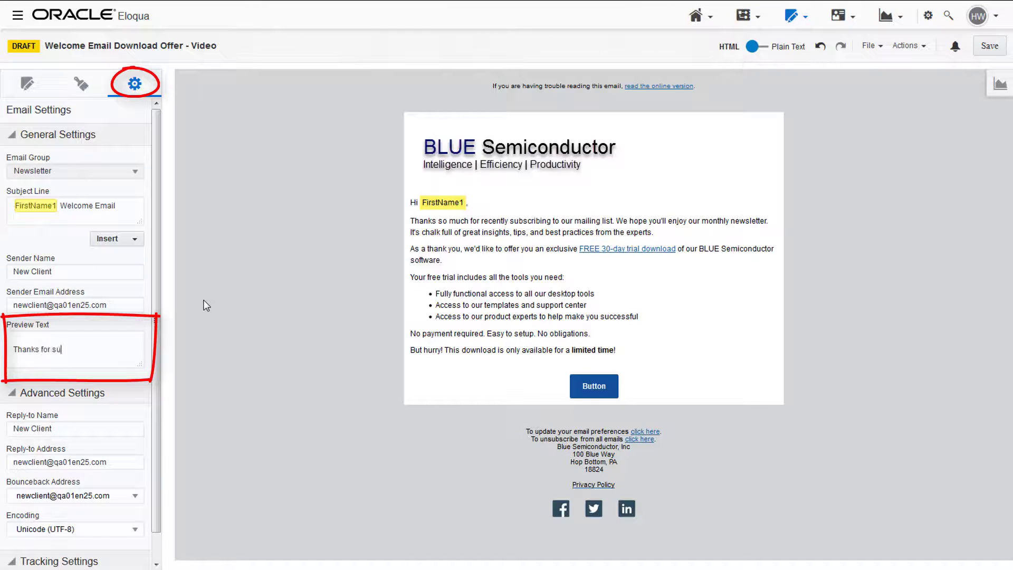